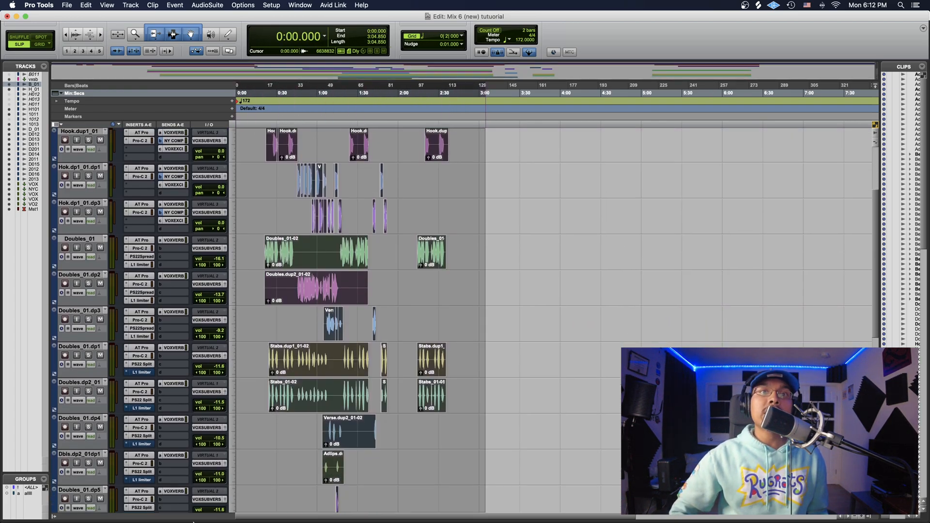
Step: Consolidate the selected clips on every track into one continuous clip each via Edit > Consolidate Clip
scroll("down", 3)
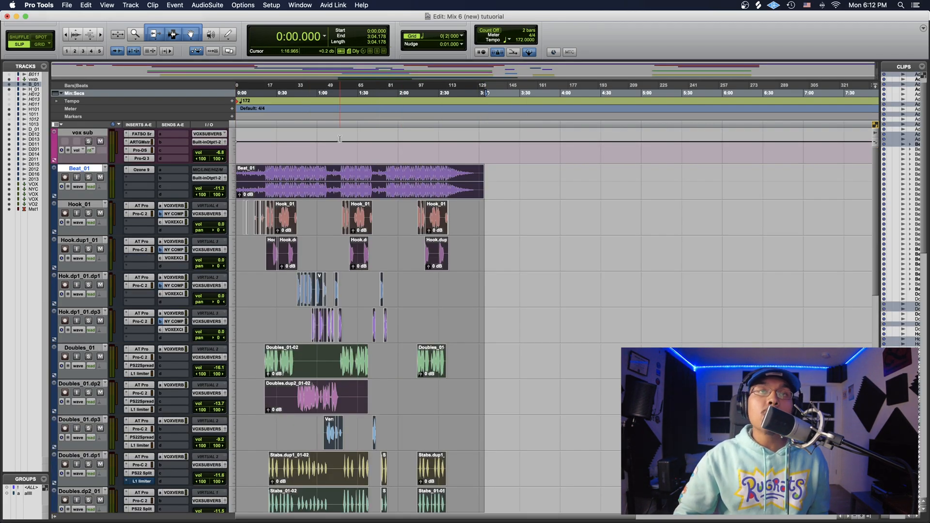
left_click(72, 5)
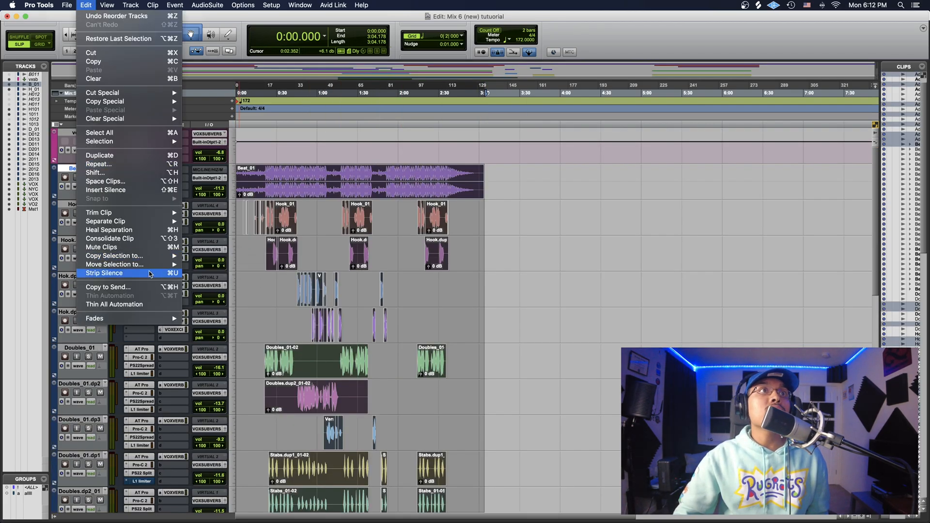
left_click(103, 273)
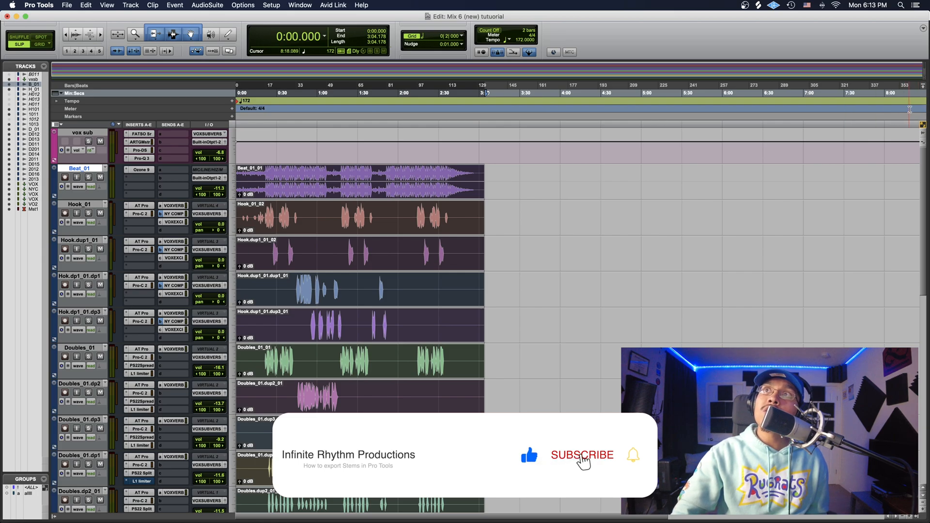
Step: Widen the Clips list so the consolidated clips like Beat_01_01 and Hook_01_02 are visible and selected
left_click(581, 456)
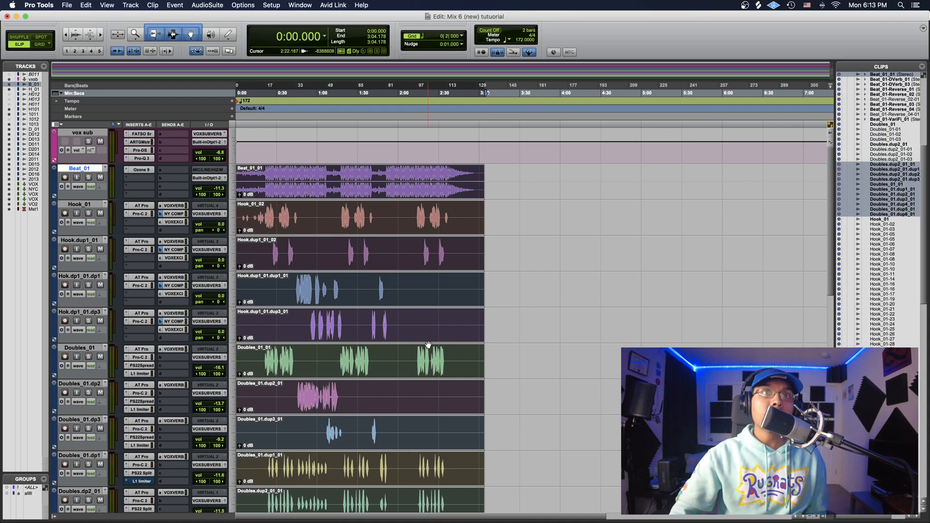
scroll("down", 3)
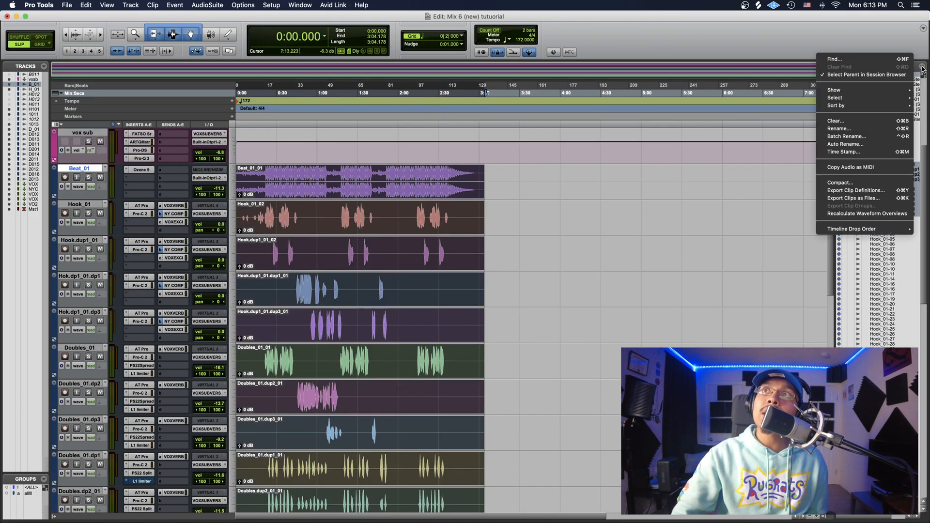
Step: Export the clips as interleaved 24-bit 48 kHz WAV files and start choosing the destination folder
left_click(855, 198)
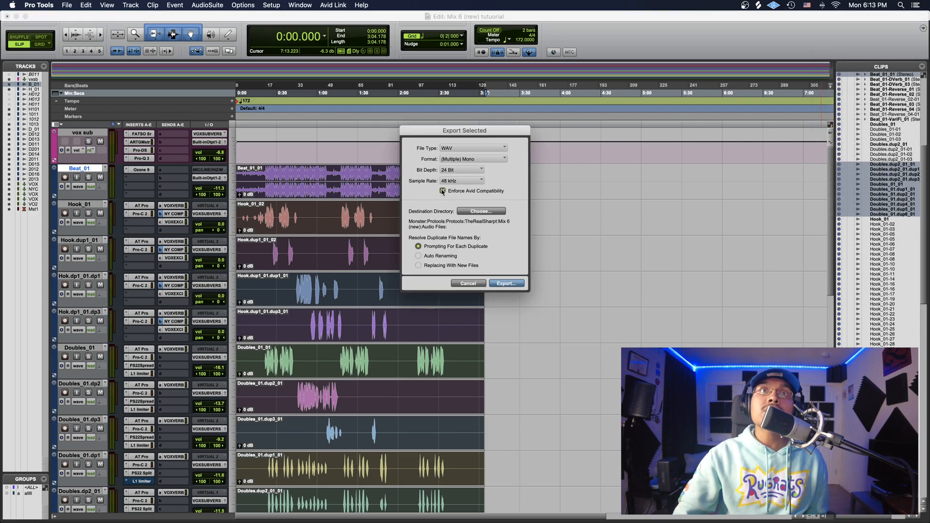
left_click(473, 159)
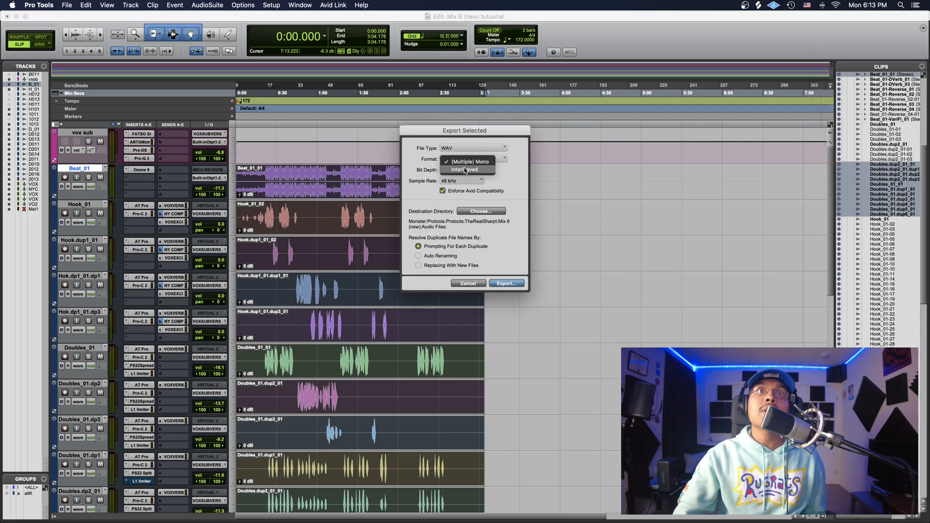
left_click(465, 168)
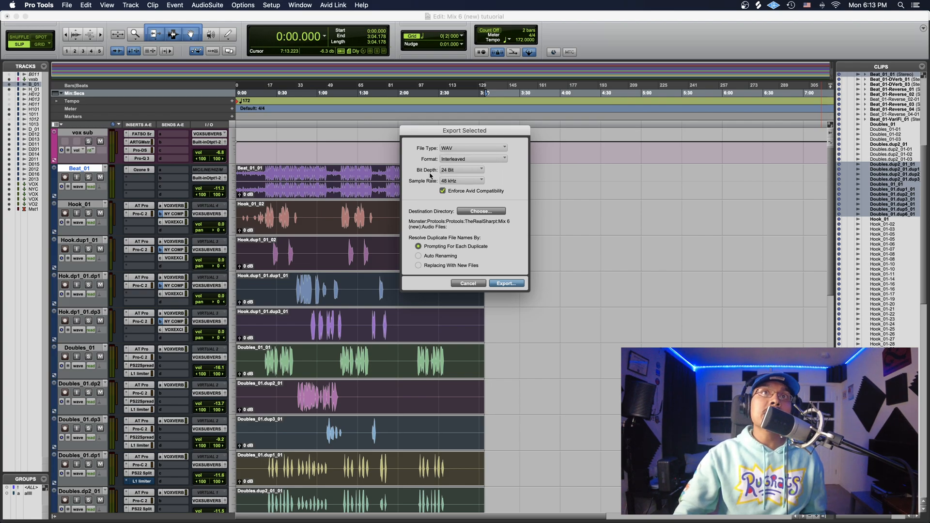
mouse_move(450, 190)
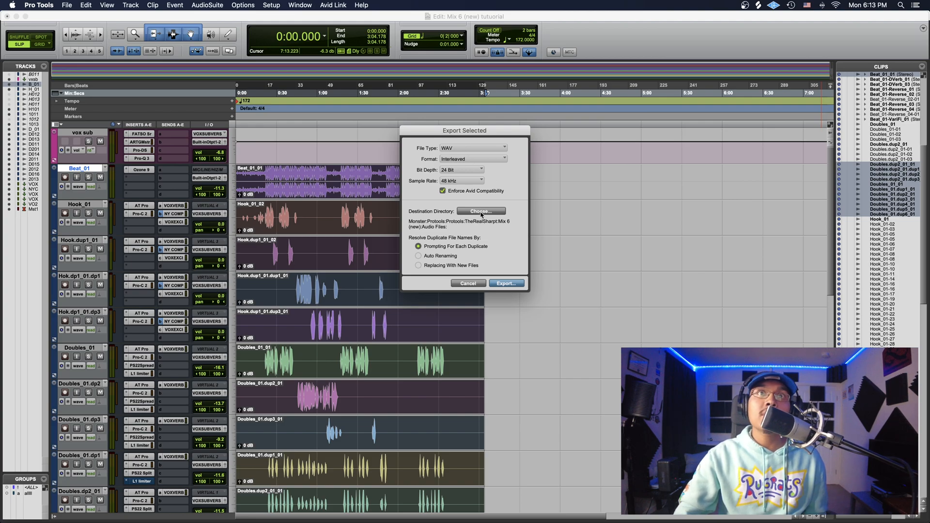
left_click(481, 211)
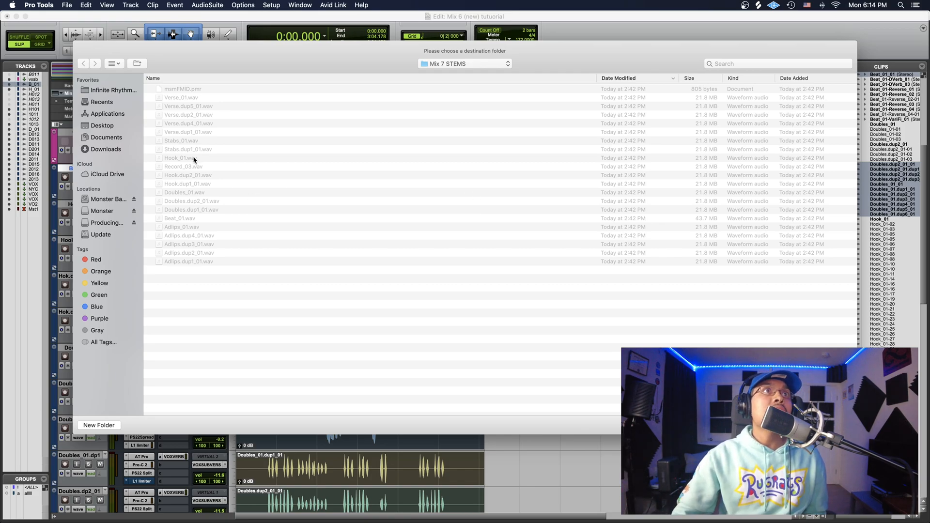
Step: Create a new 'Song 1 STEMS' folder on the Desktop as the export destination
left_click(101, 126)
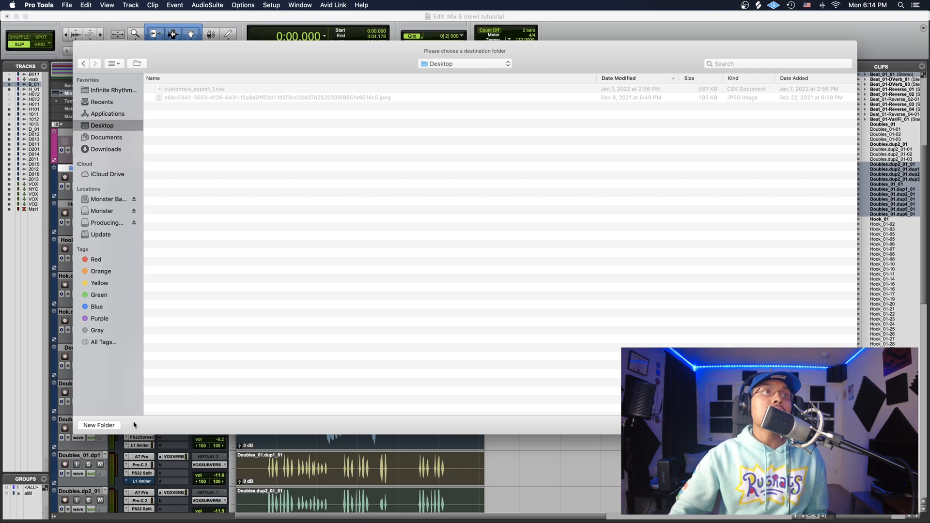
left_click(98, 425)
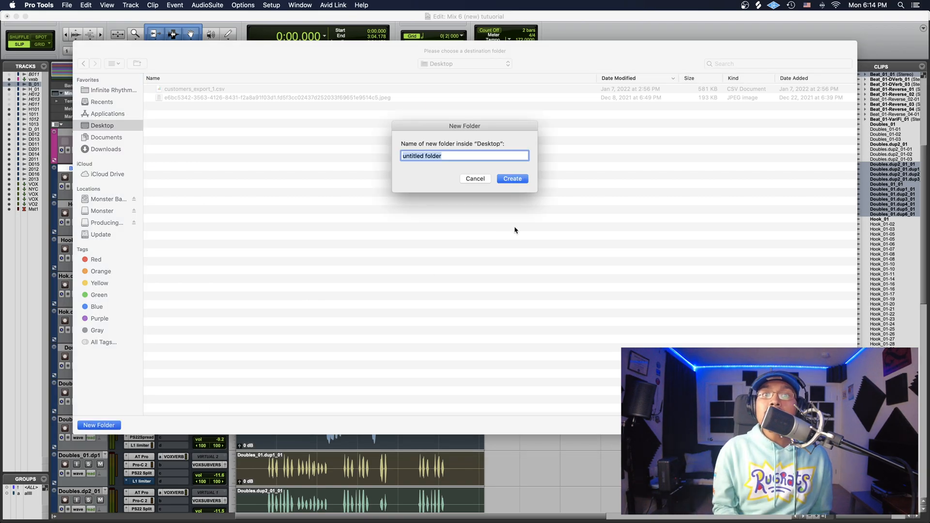
type("Song")
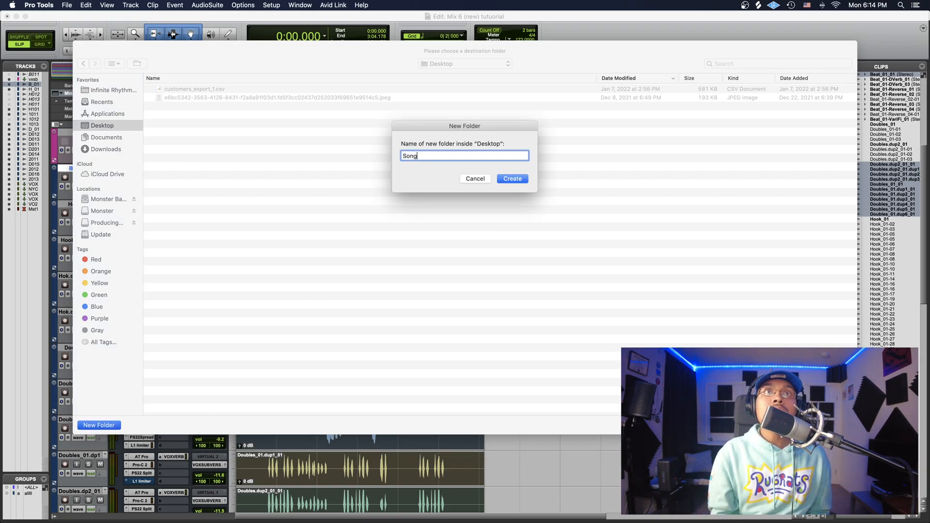
type("1")
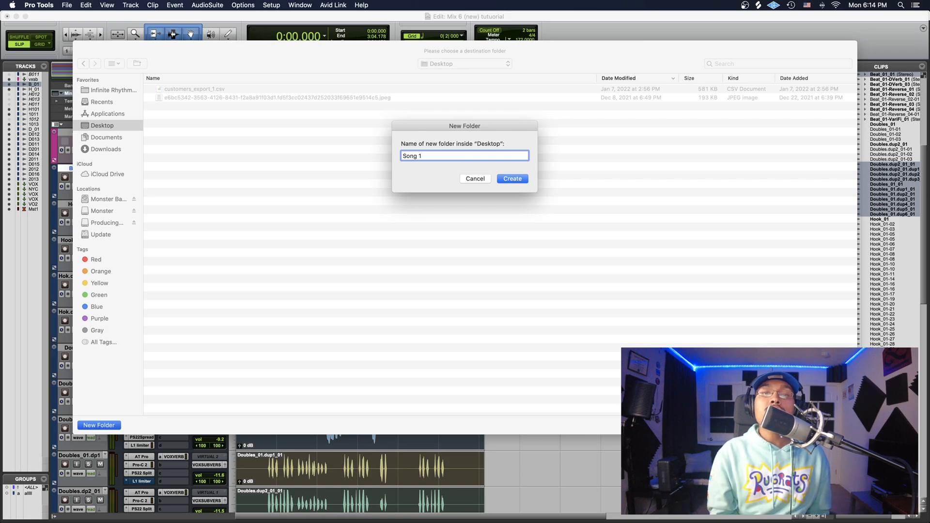
type("STEMS")
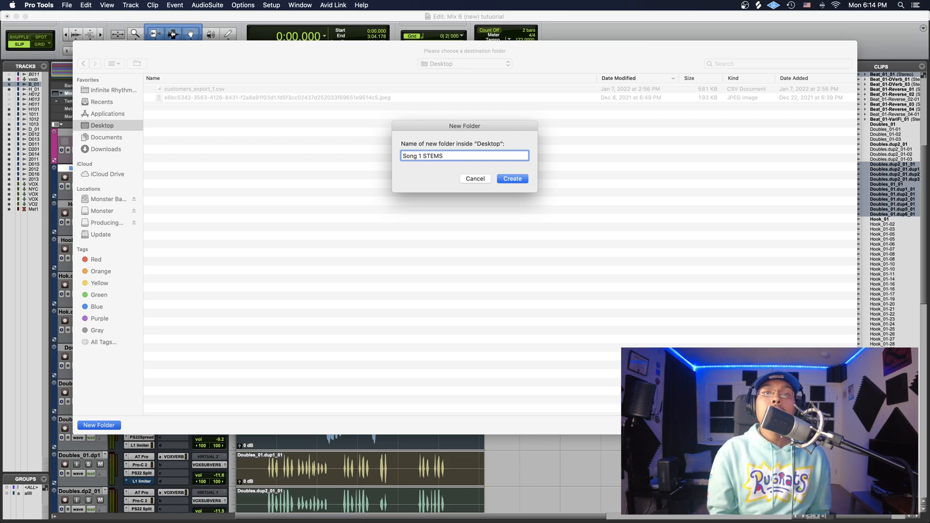
left_click(512, 179)
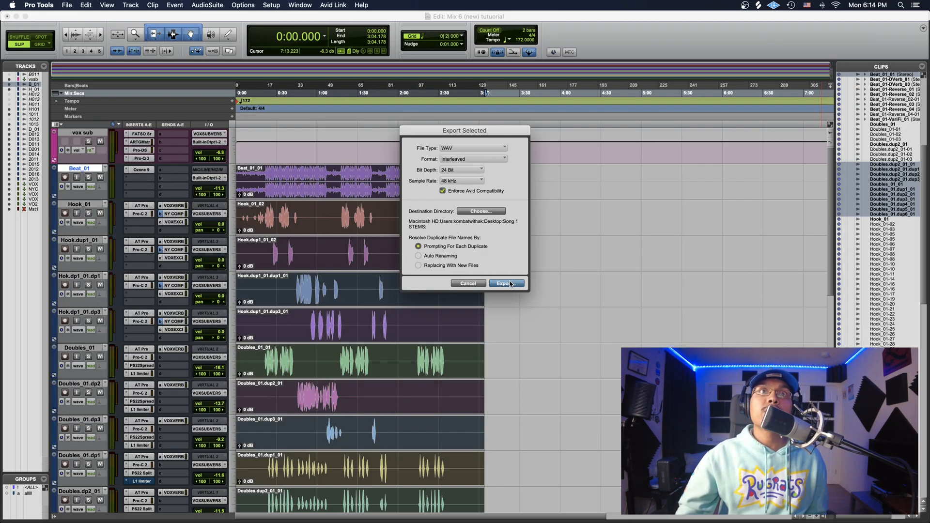
Step: Export the consolidated clips as WAV stems into the Song 1 STEMS folder
left_click(506, 283)
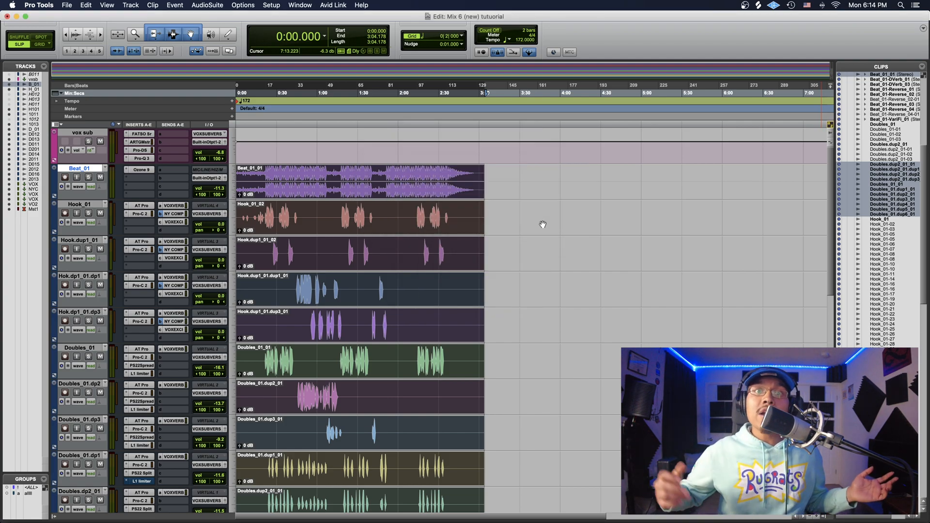
left_click(141, 502)
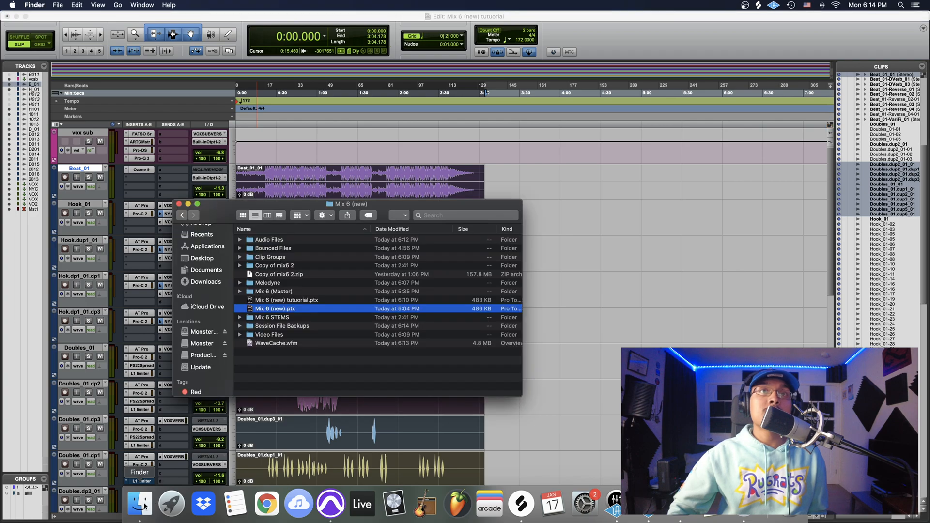
Step: Verify in Finder that Song 1 STEMS on the Desktop holds the exported WAV stems, then close the window
left_click(202, 258)
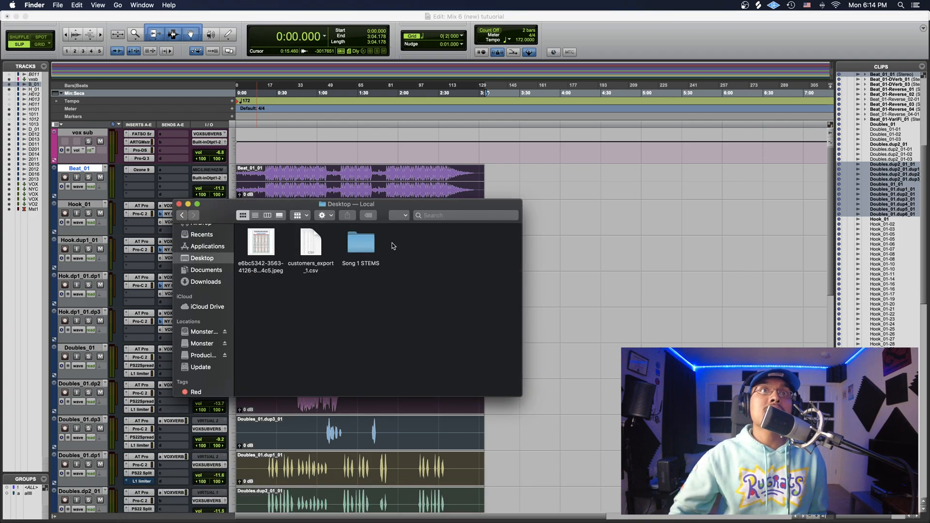
double_click(360, 243)
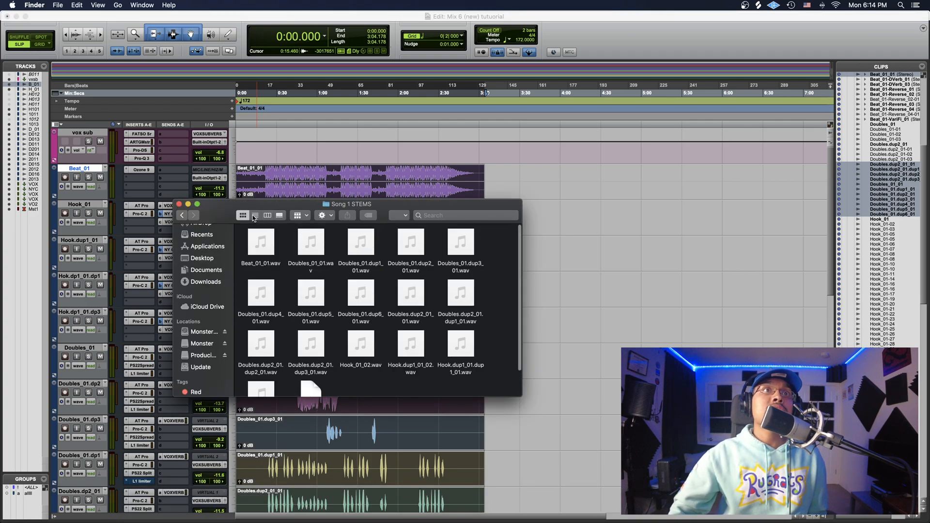
left_click(255, 215)
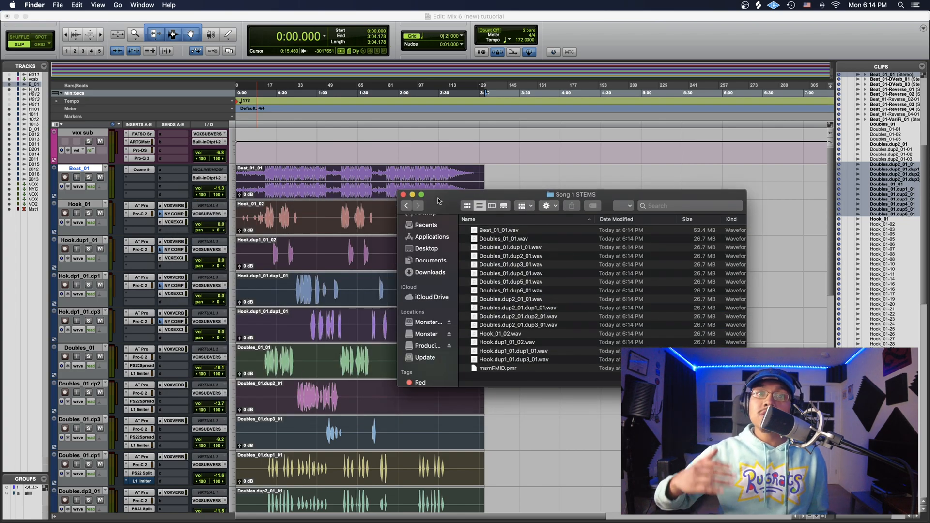
left_click(411, 194)
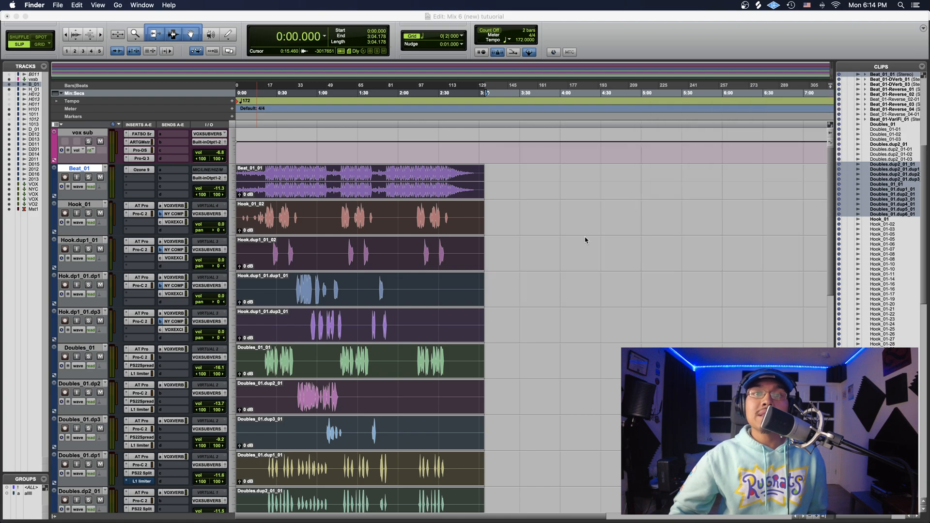
mouse_move(802, 341)
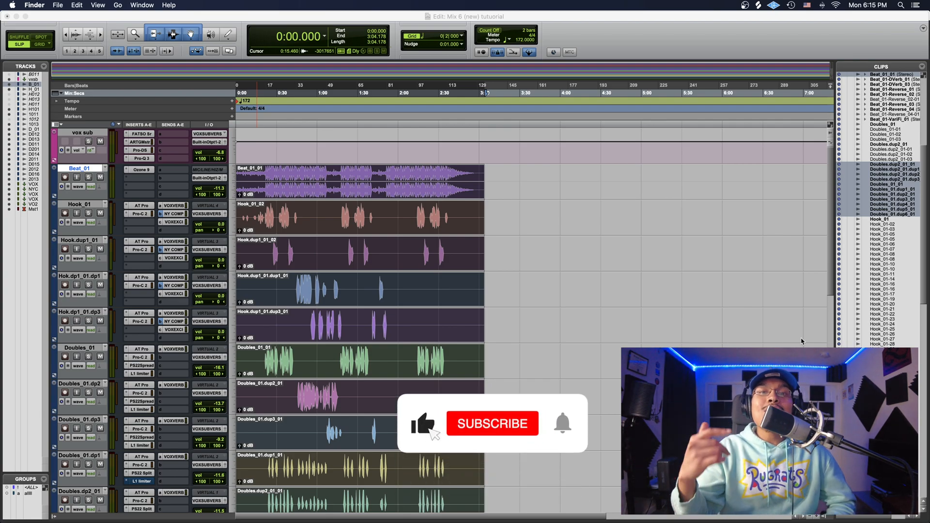
left_click(492, 424)
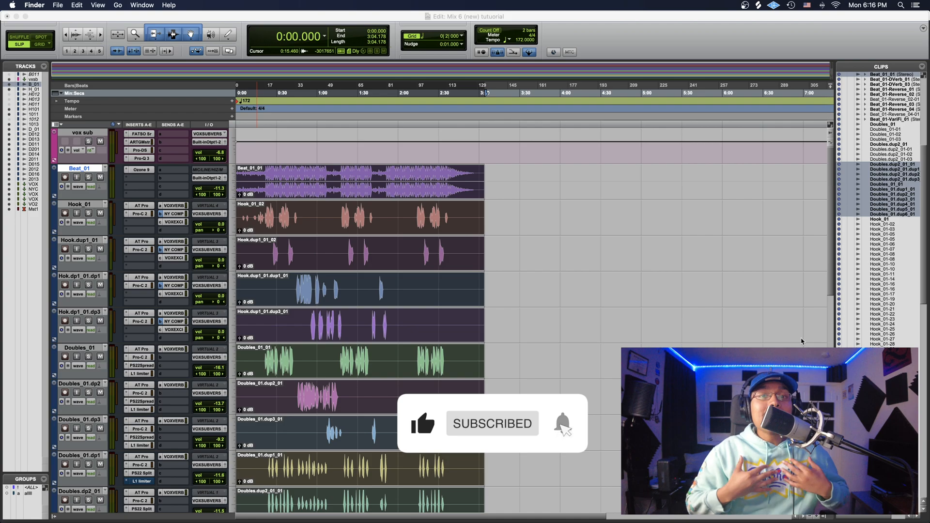